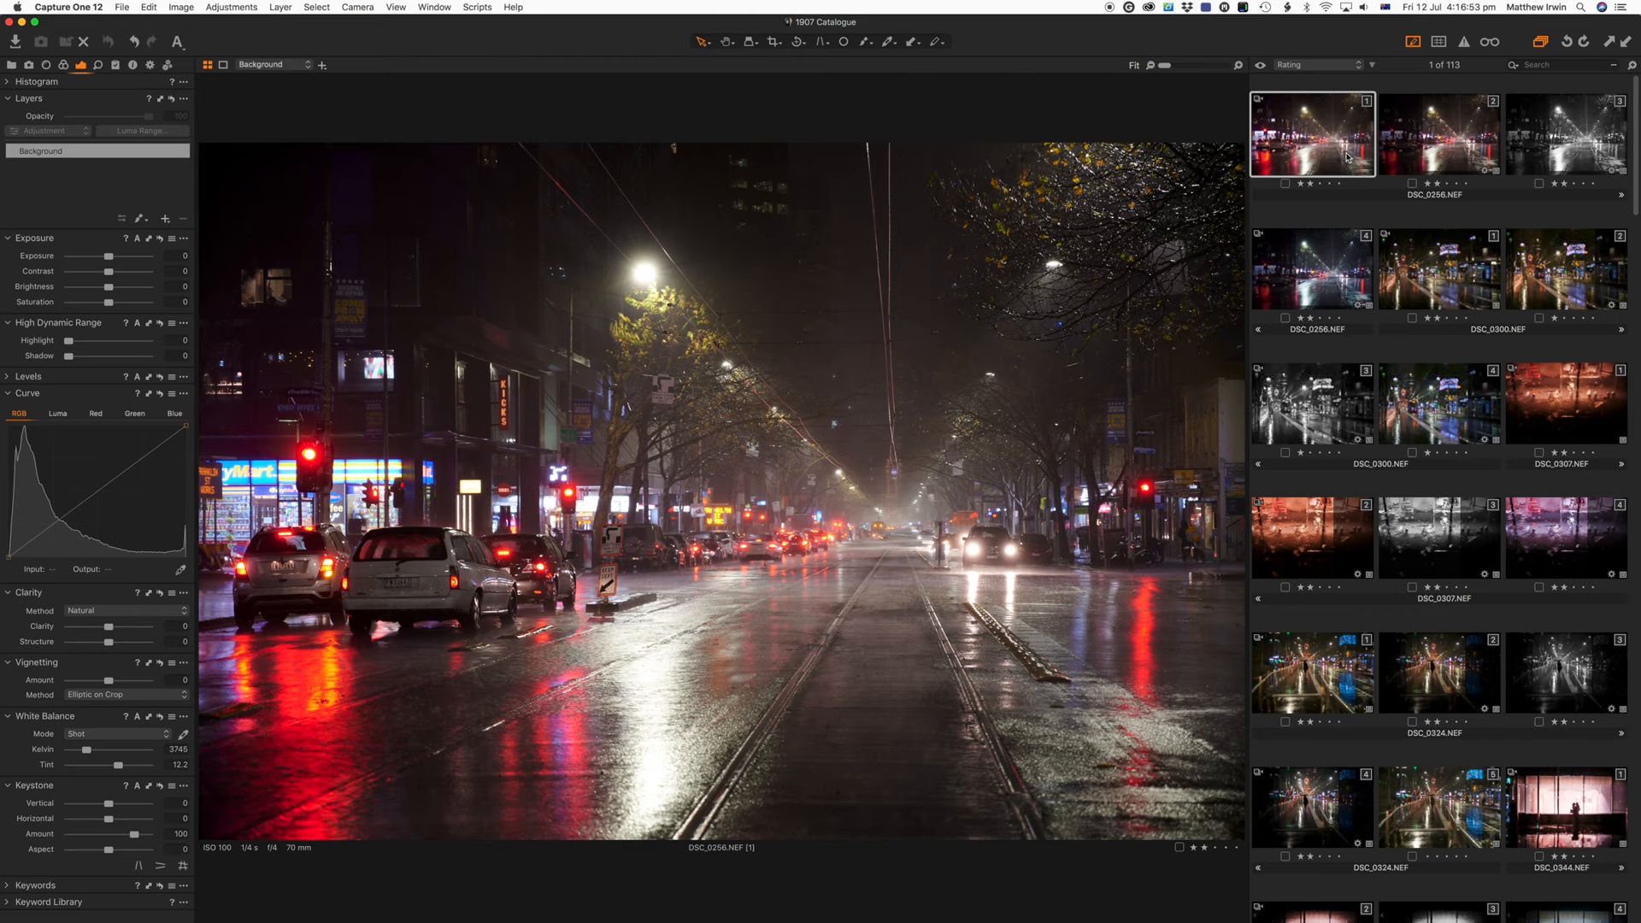
pyautogui.moveTo(595, 633)
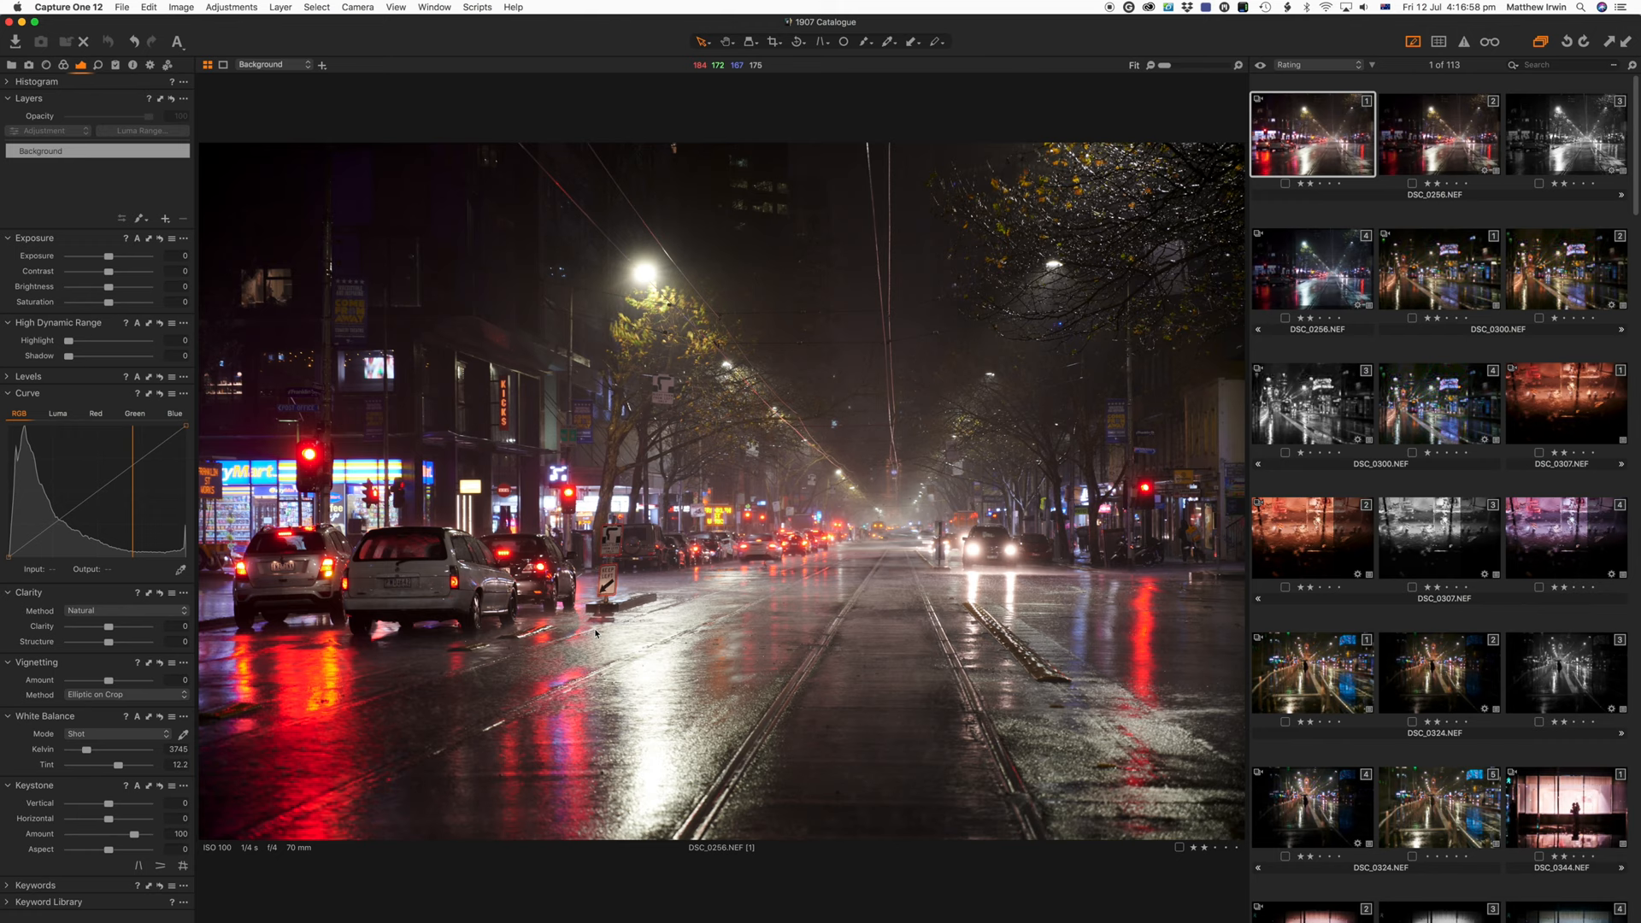